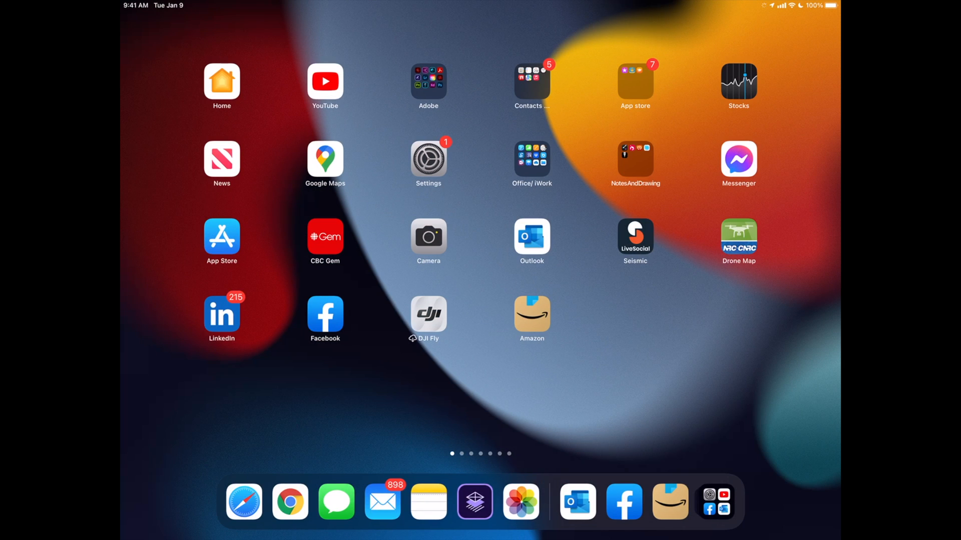
Launch the Settings app from the Home Screen and go to General
{"action": "left_click", "coordinate": [428, 158]}
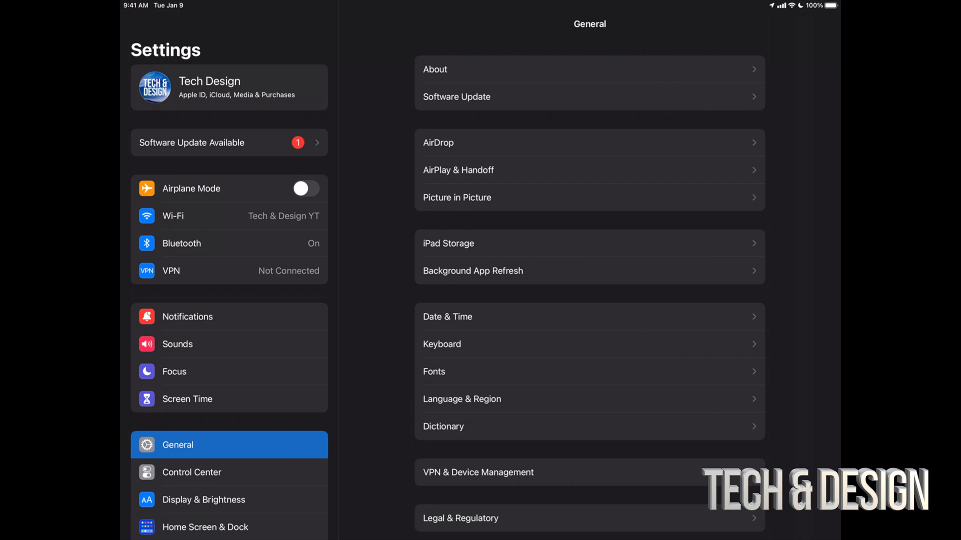
Scroll General and open Software Update to view the iPadOS 15.1 update
{"action": "scroll", "scroll_direction": "down", "scroll_amount": 3}
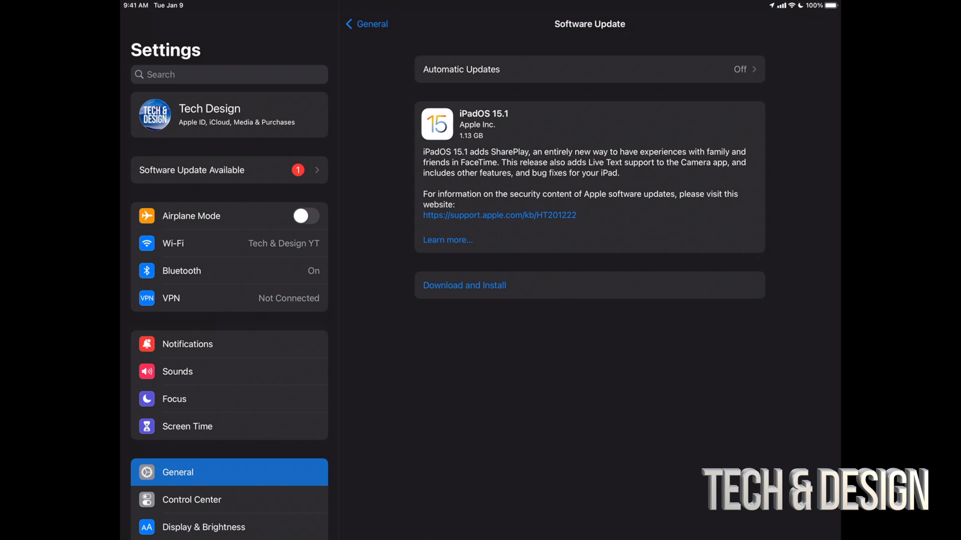
{"action": "left_click", "coordinate": [372, 23]}
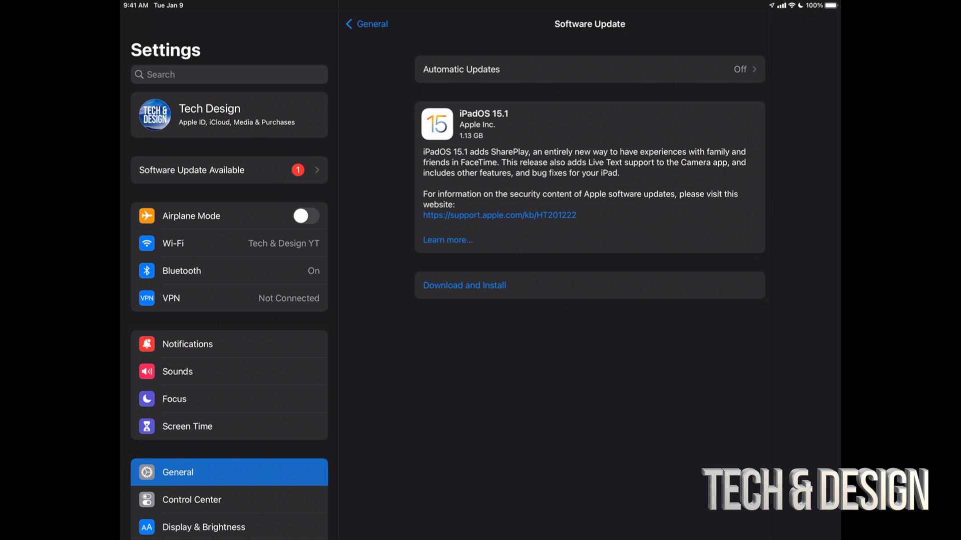
Download iPadOS 15.1, authorizing the update with the passcode
{"action": "left_click", "coordinate": [464, 286]}
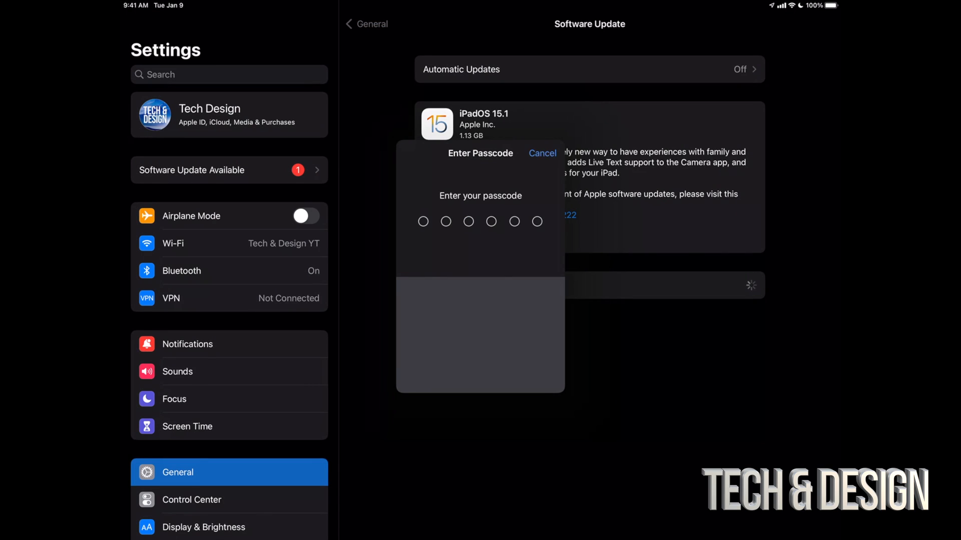
{"action": "left_click", "coordinate": [542, 153]}
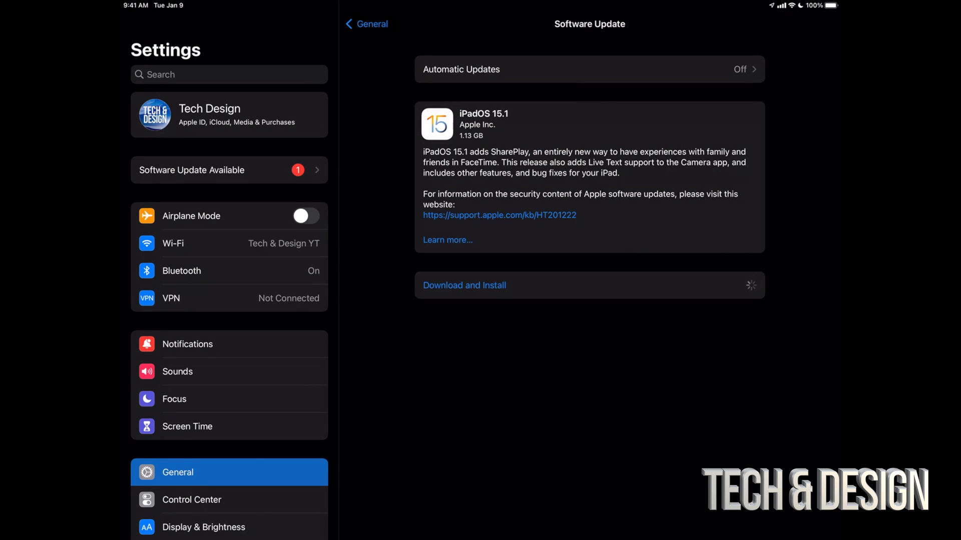
{"action": "left_click", "coordinate": [464, 285]}
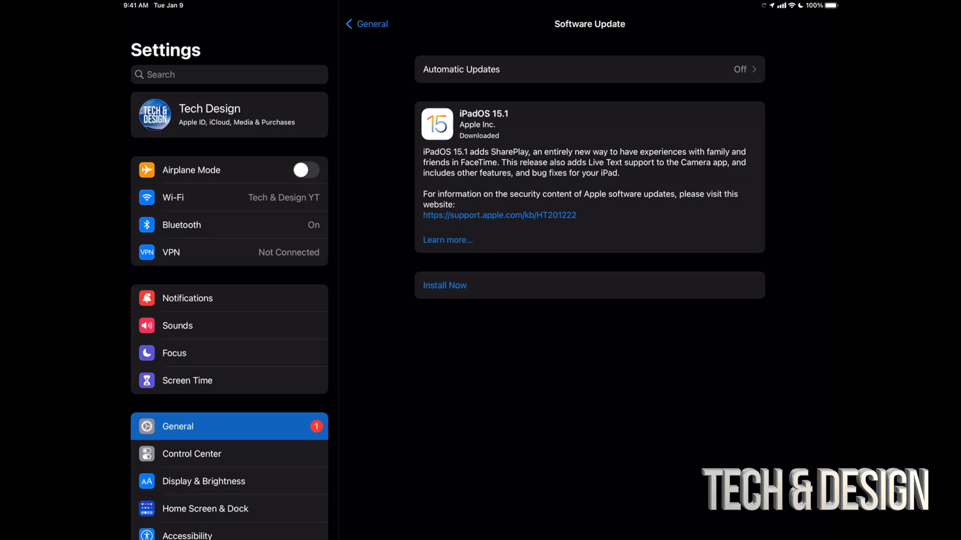
Install iPadOS 15.1 now, then unlock the iPad with Home after restart
{"action": "left_click", "coordinate": [444, 285]}
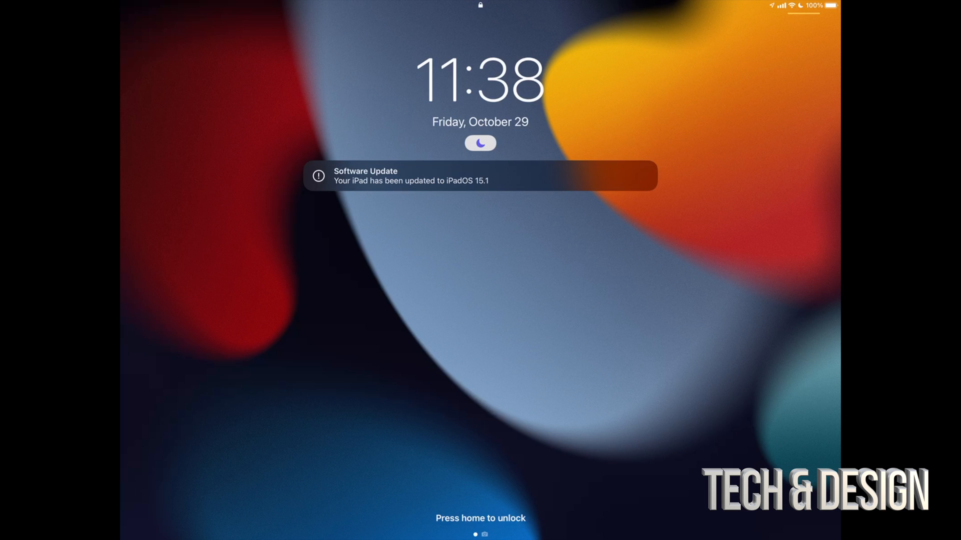
{"action": "key", "text": "home"}
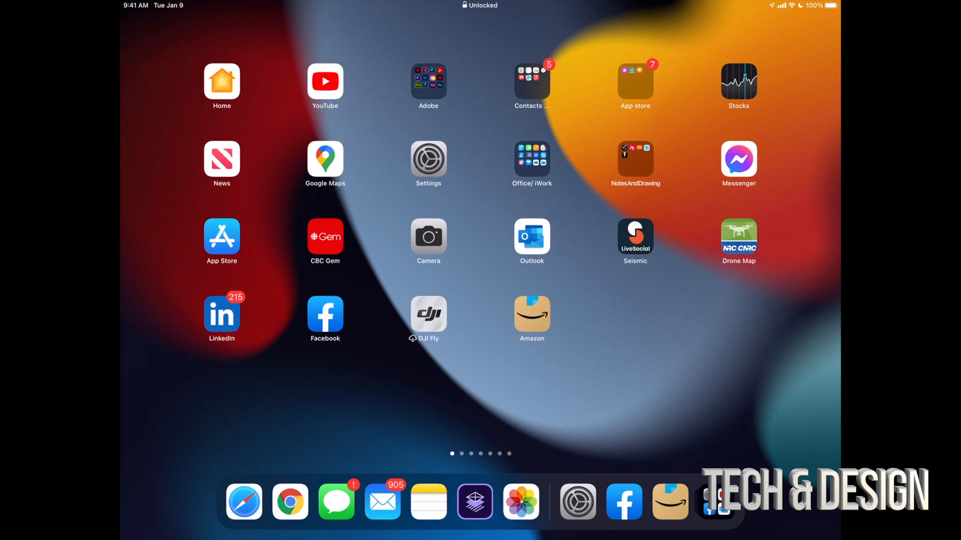